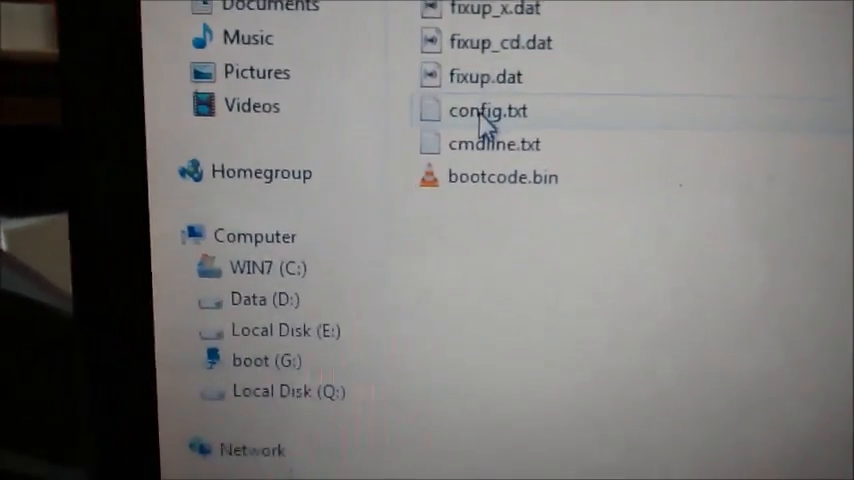
Step: Open config.txt from the boot drive in Notepad++ via 'Edit with Notepad++'
{"action": "left_click", "coordinate": [487, 111]}
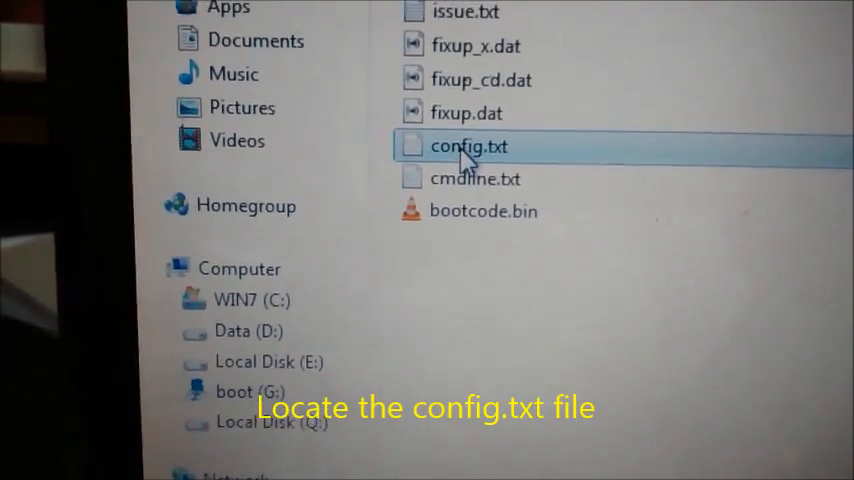
{"action": "right_click", "coordinate": [468, 146]}
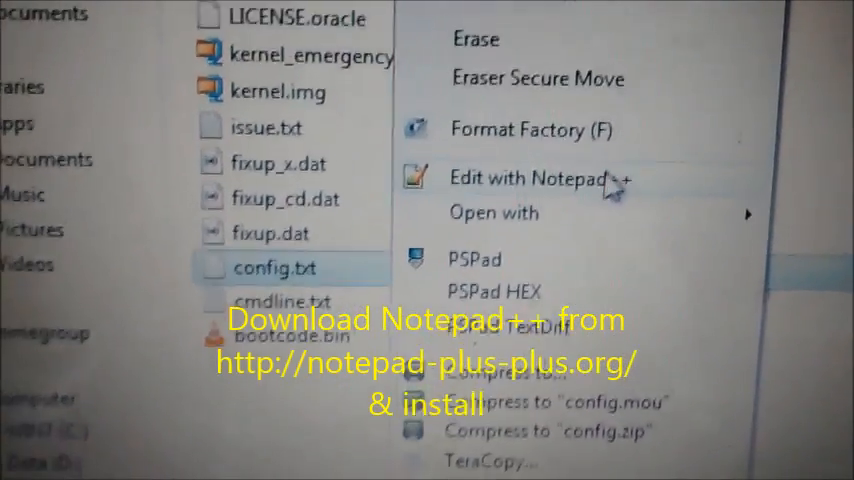
{"action": "left_click", "coordinate": [532, 178]}
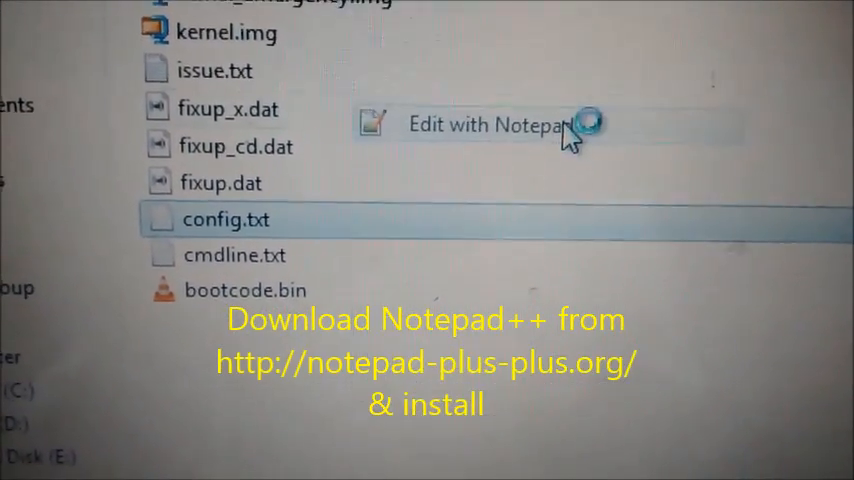
{"action": "left_click", "coordinate": [490, 124]}
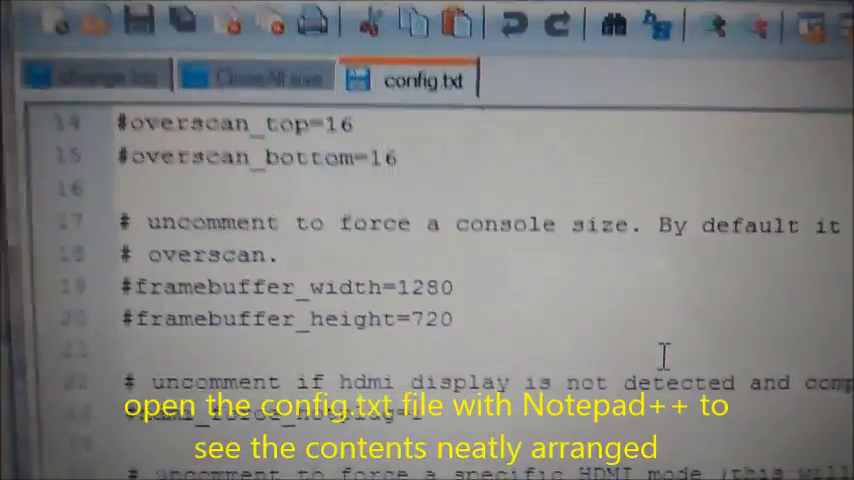
Step: Remove the leading # from the hdmi_force_hotplug=1 line
{"action": "scroll", "scroll_direction": "down", "scroll_amount": 3}
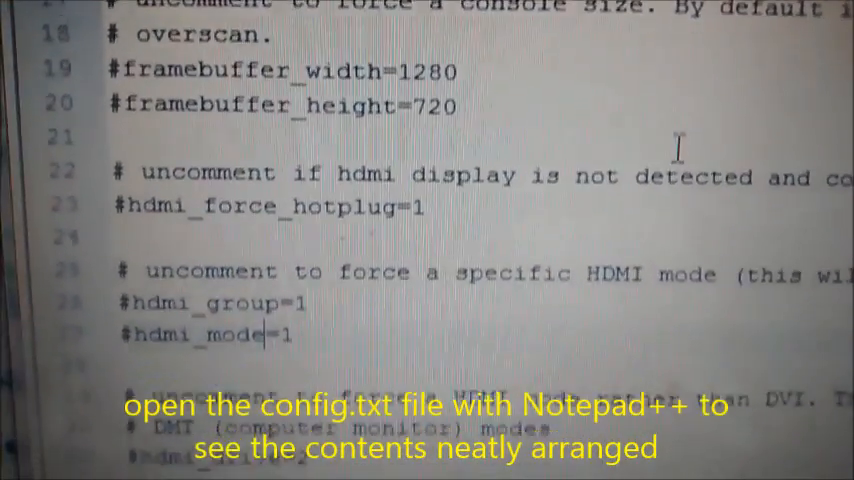
{"action": "scroll", "scroll_direction": "down", "scroll_amount": 3}
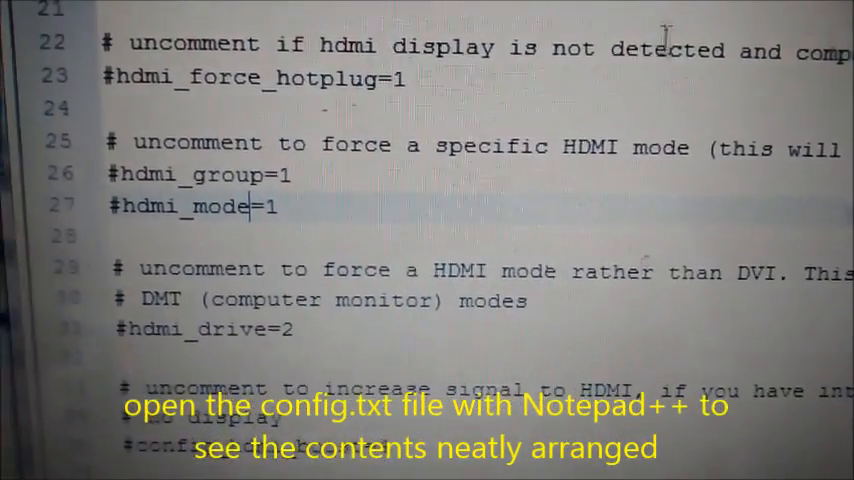
{"action": "scroll", "scroll_direction": "down", "scroll_amount": 3}
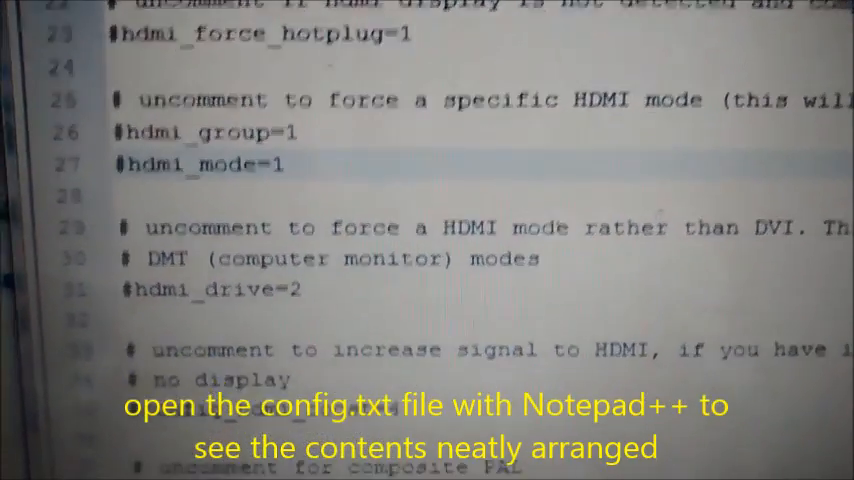
{"action": "scroll", "scroll_direction": "down", "scroll_amount": 3}
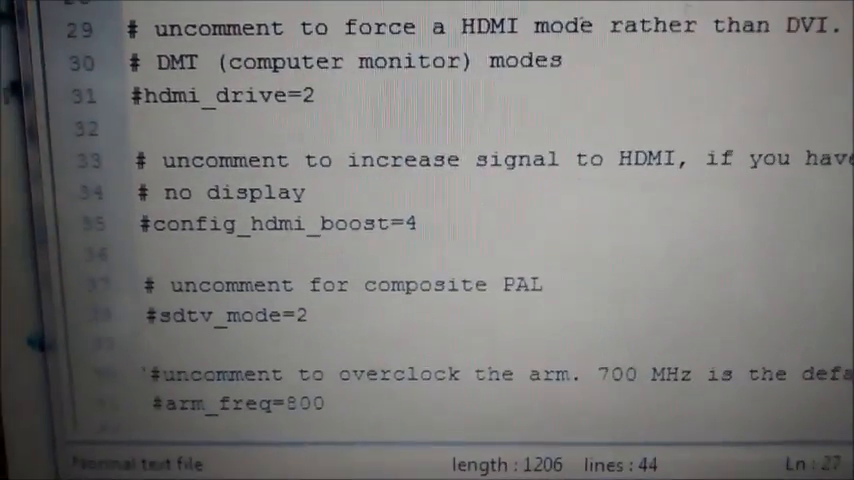
{"action": "scroll", "scroll_direction": "down", "scroll_amount": 3}
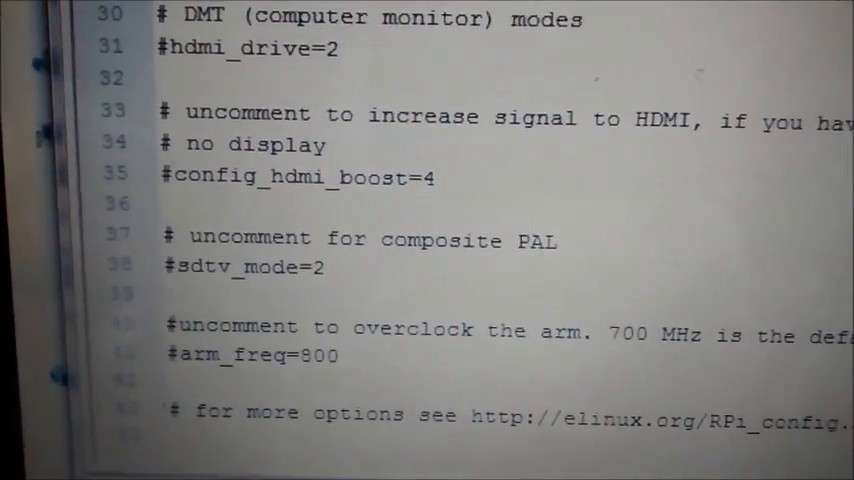
{"action": "scroll", "scroll_direction": "up", "scroll_amount": 3}
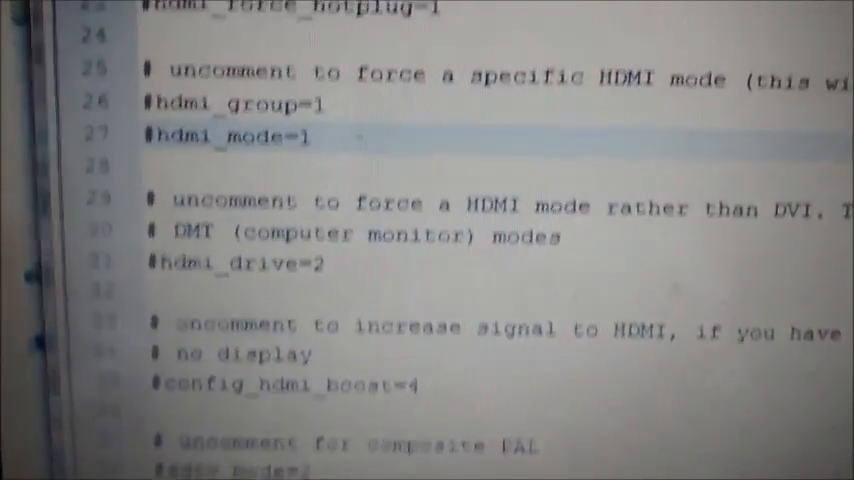
{"action": "scroll", "scroll_direction": "up", "scroll_amount": 3}
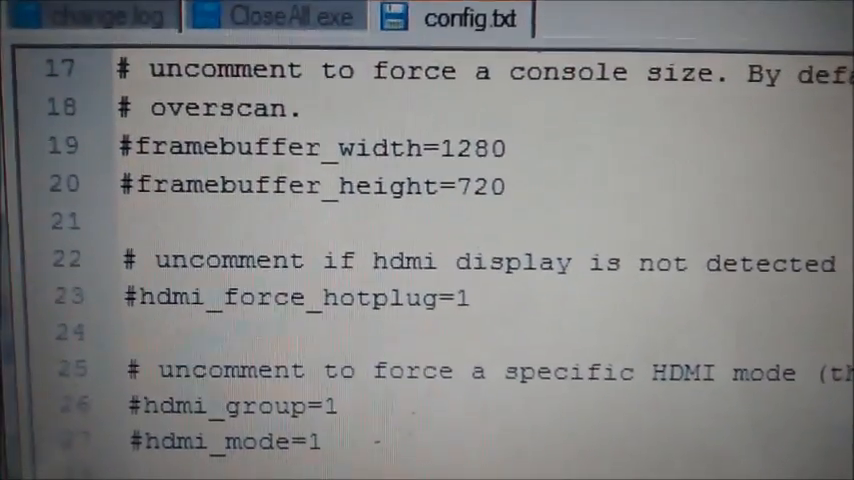
{"action": "scroll", "scroll_direction": "down", "scroll_amount": 3}
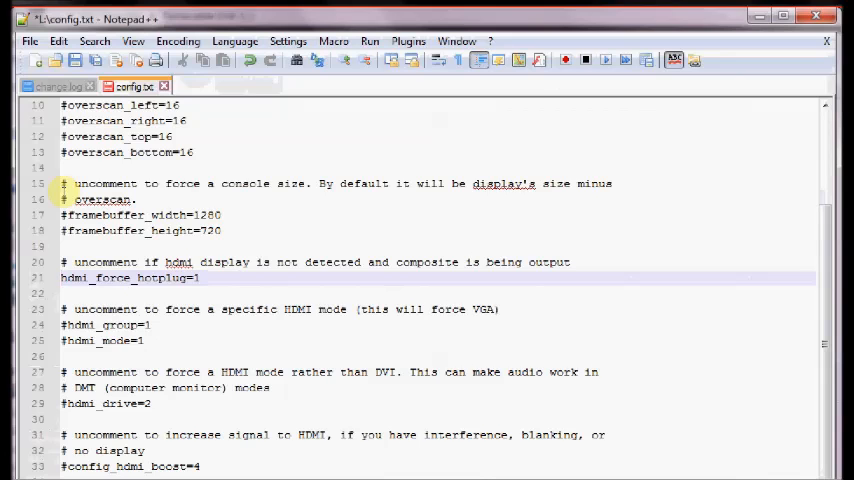
Step: Uncomment hdmi_group and change its value from 1 to 2
{"action": "scroll", "scroll_direction": "down", "scroll_amount": 3}
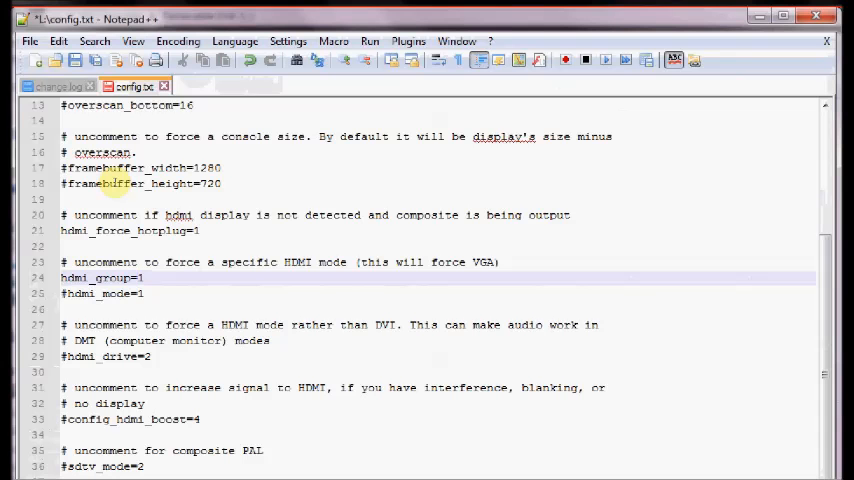
{"action": "type", "text": "2"}
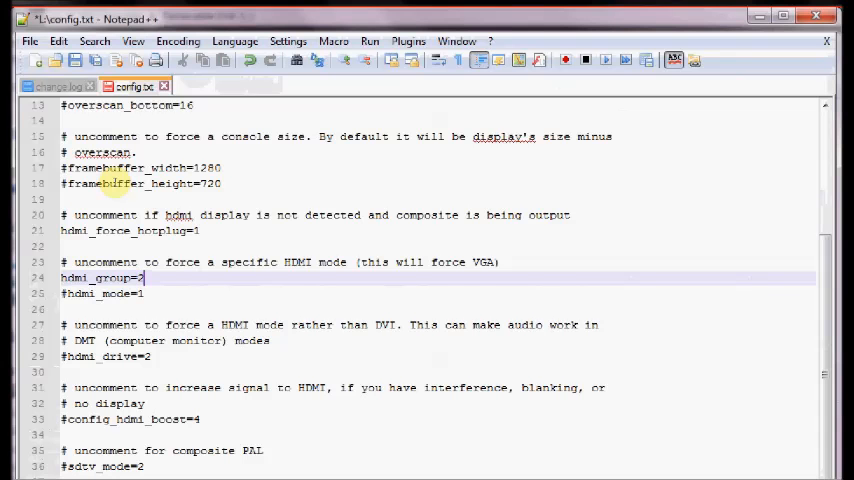